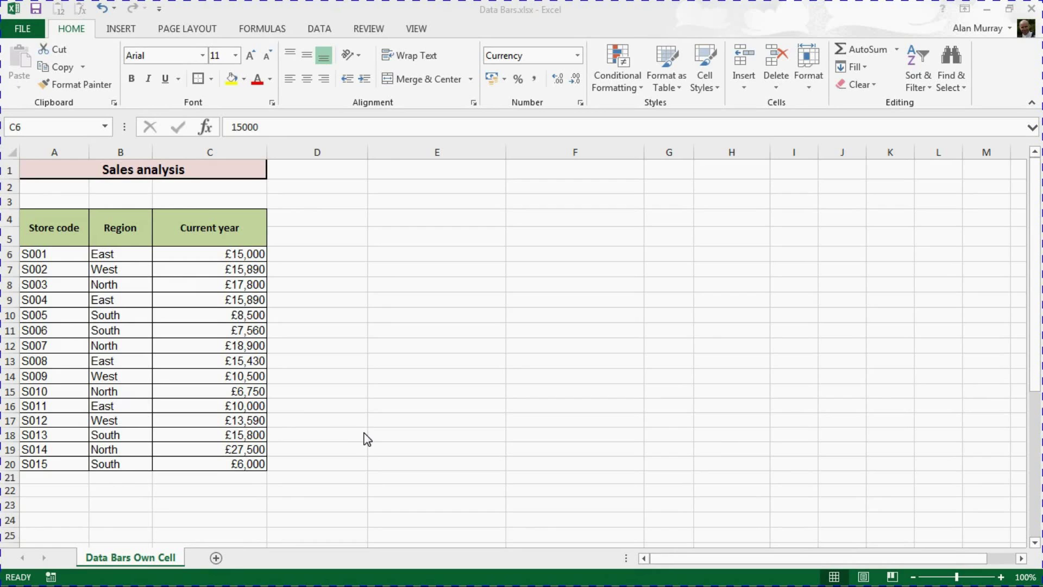
mouse_move(223, 263)
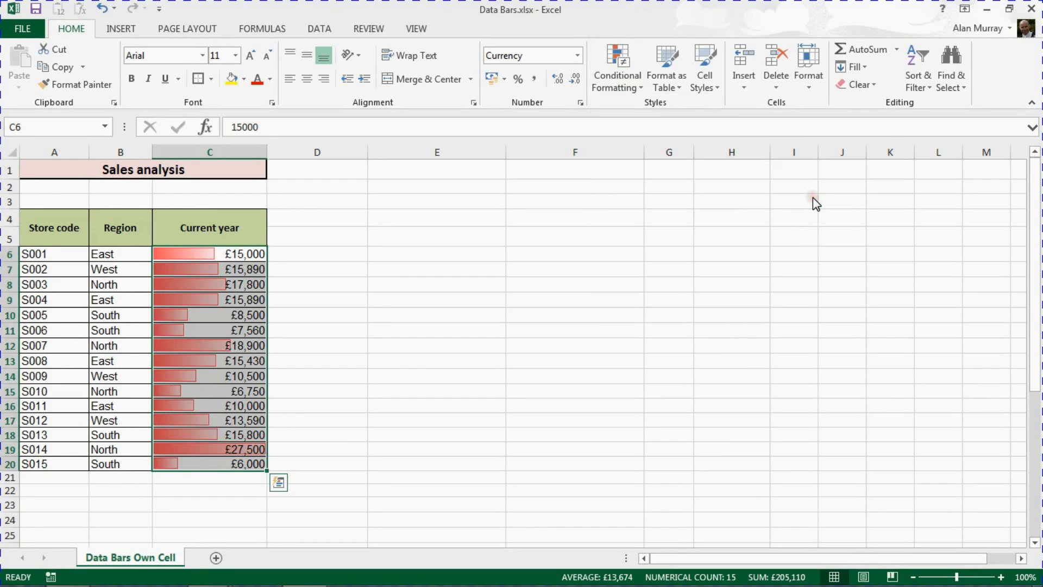
mouse_move(331, 275)
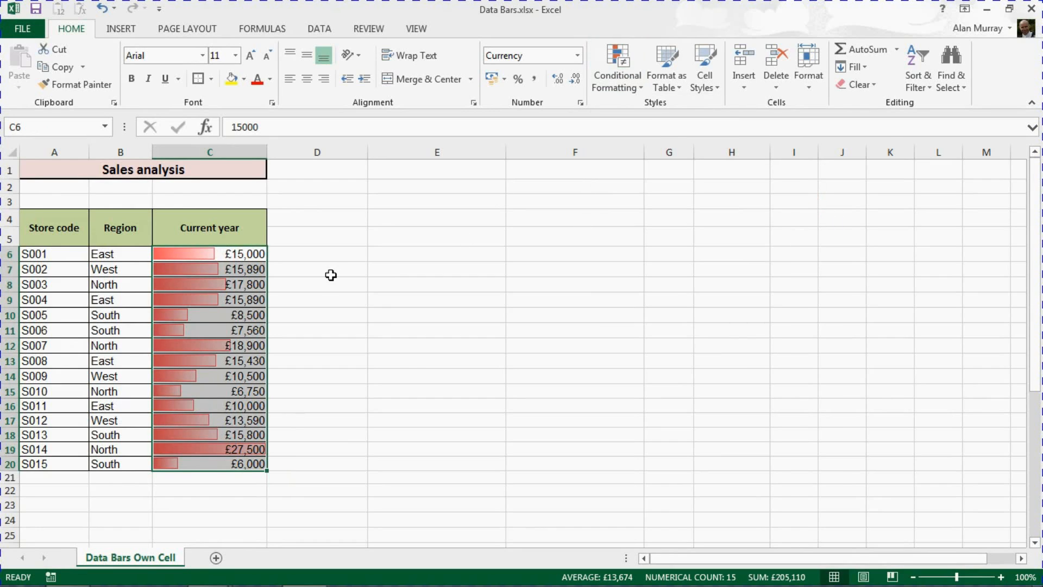
Deselect the range to view the red gradient data bars on C6:C20
click(317, 269)
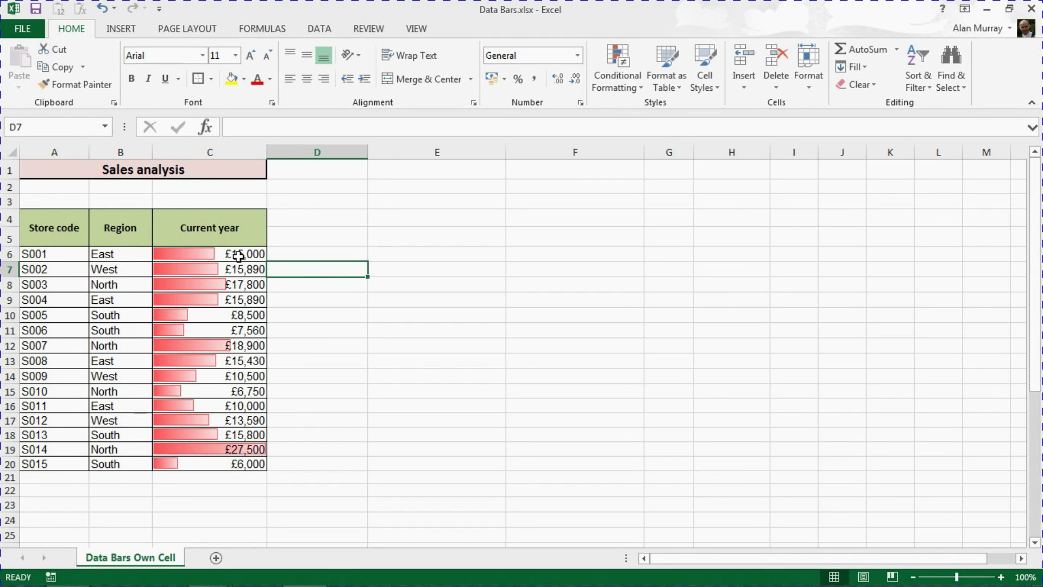
mouse_move(308, 251)
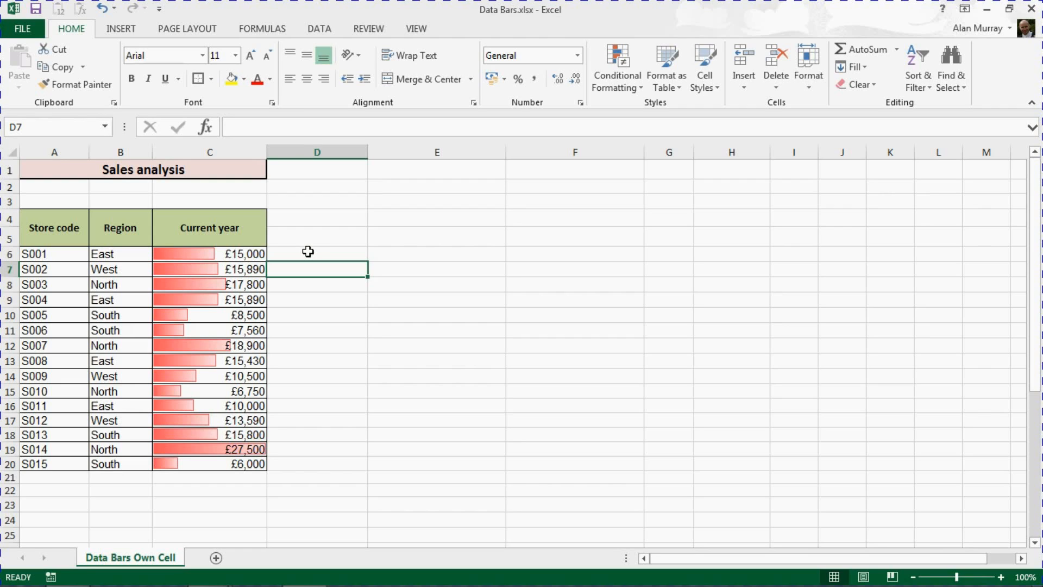
Clear the data bar rules from C6:C20, then select cell D6
click(317, 254)
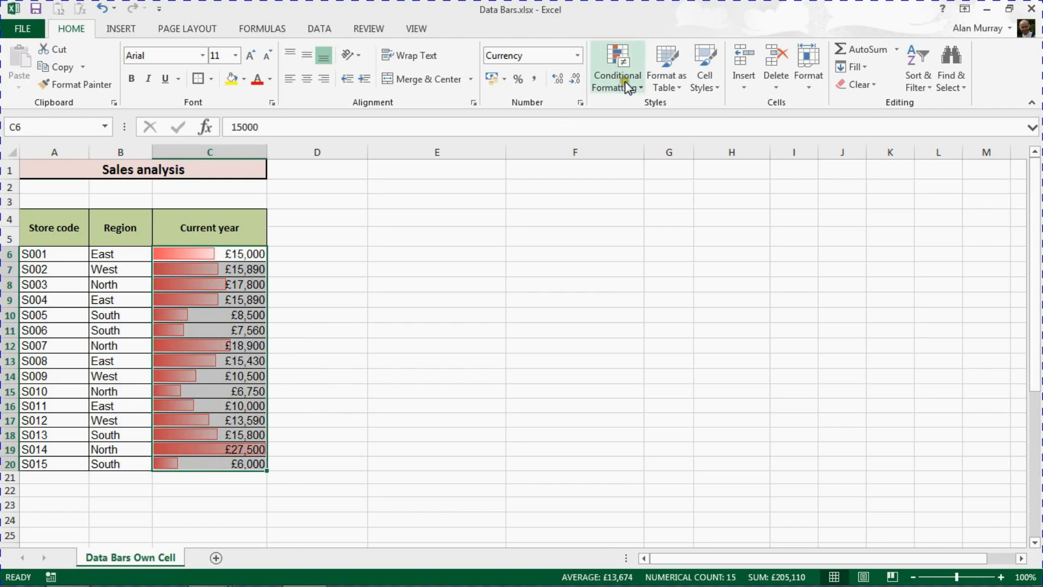
click(614, 66)
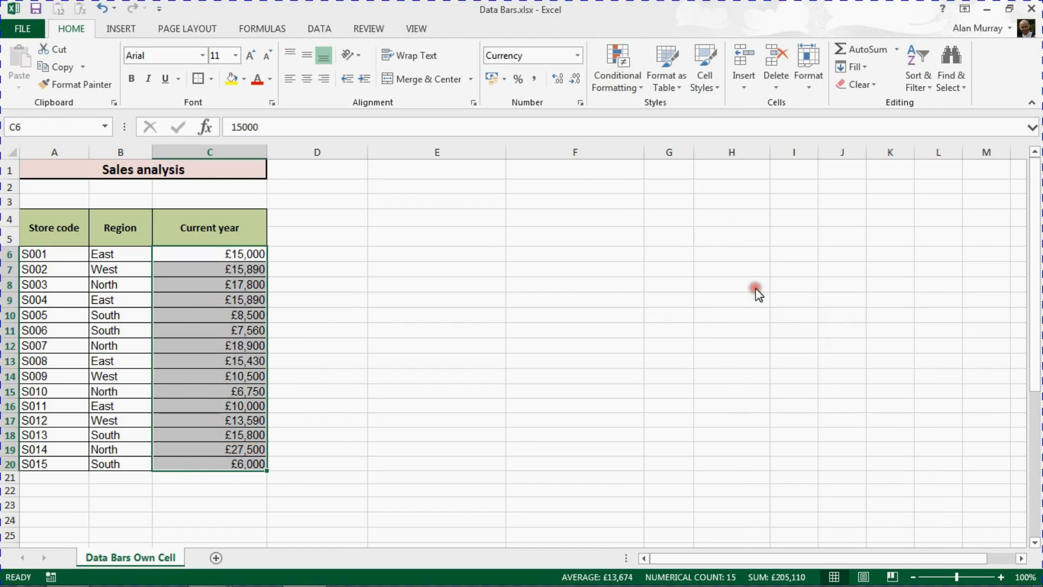
mouse_move(302, 254)
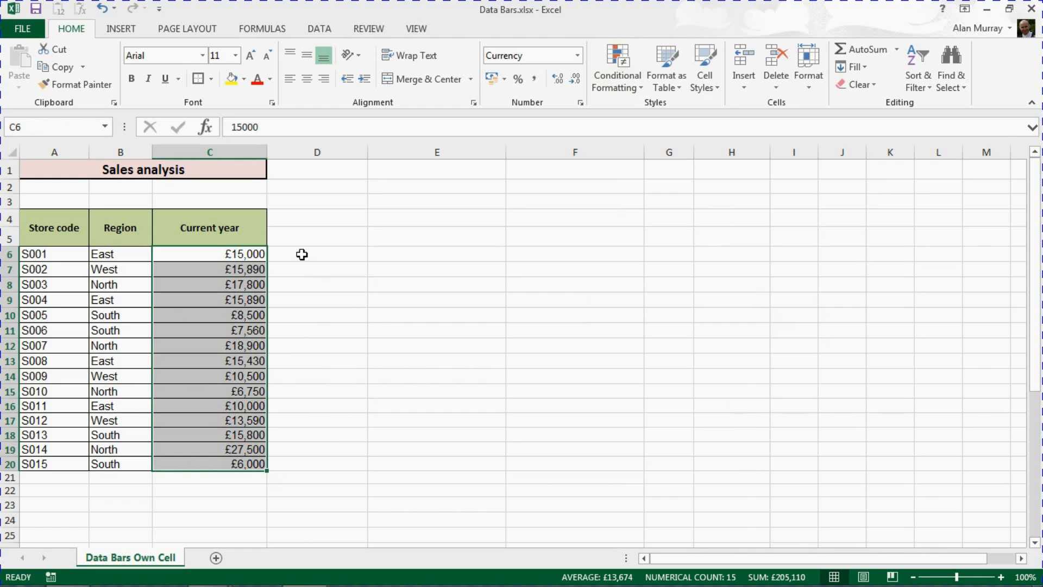
click(317, 253)
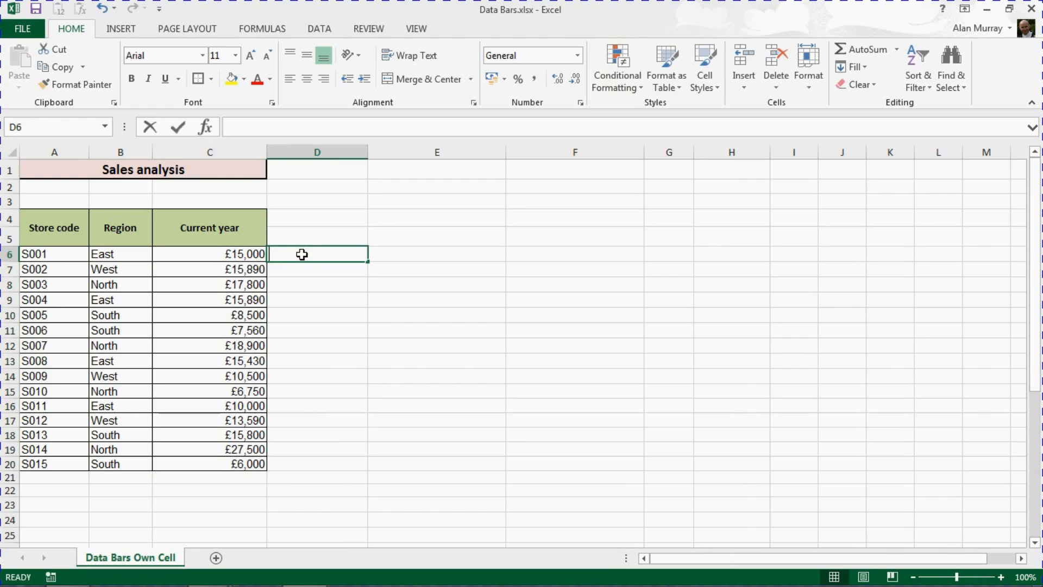
Enter =C6 in D6 and fill the formula down to D20
text(=)
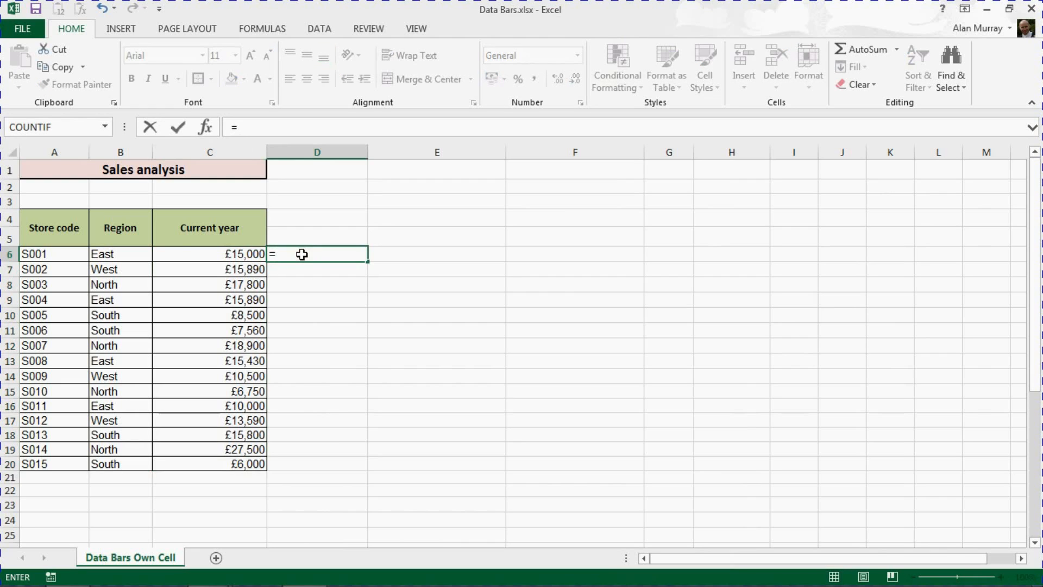
click(210, 254)
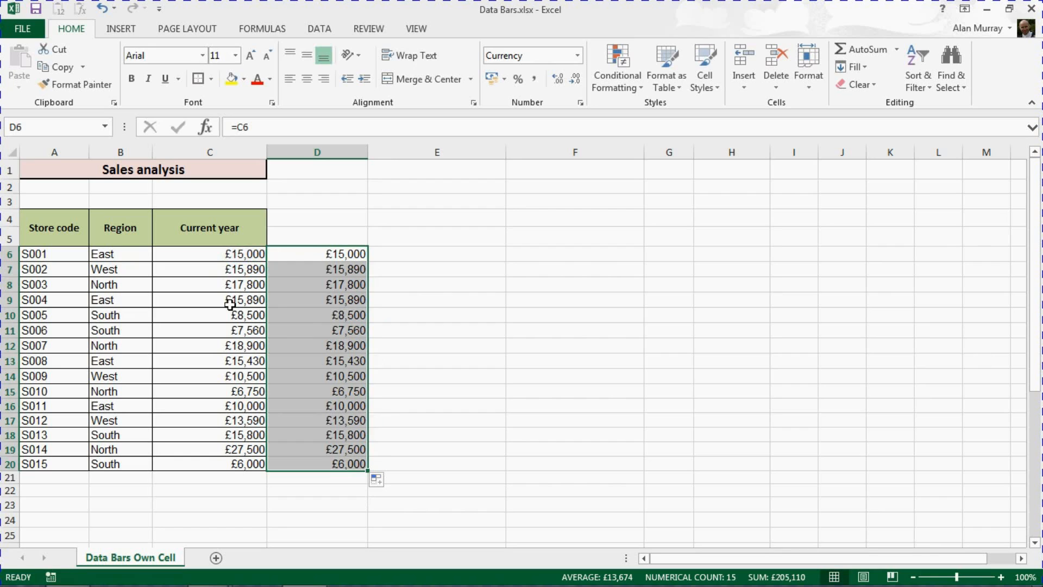
click(316, 299)
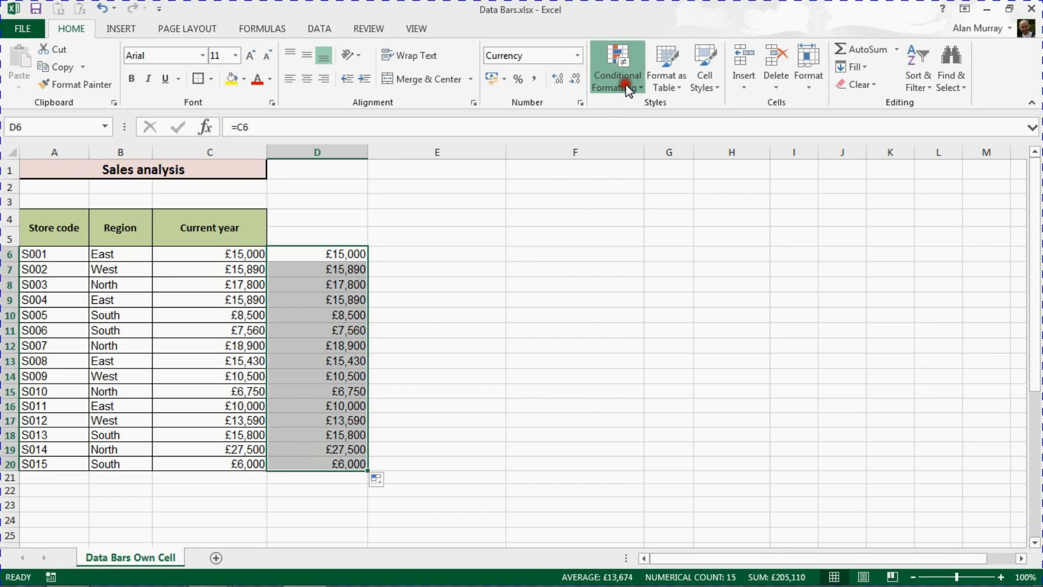
Apply red gradient fill data bars to the linked values in D6:D20
click(616, 66)
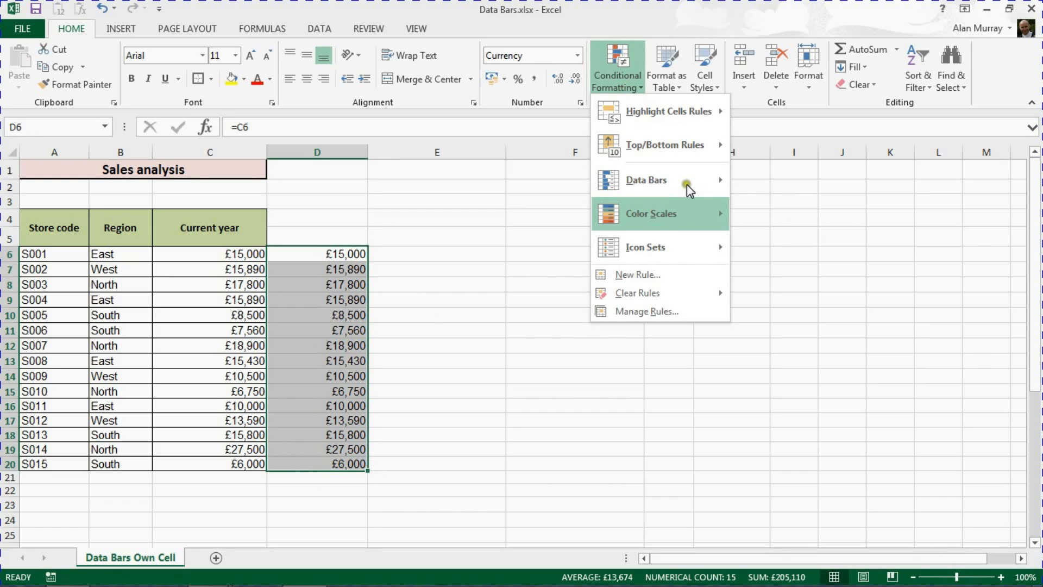
mouse_move(689, 180)
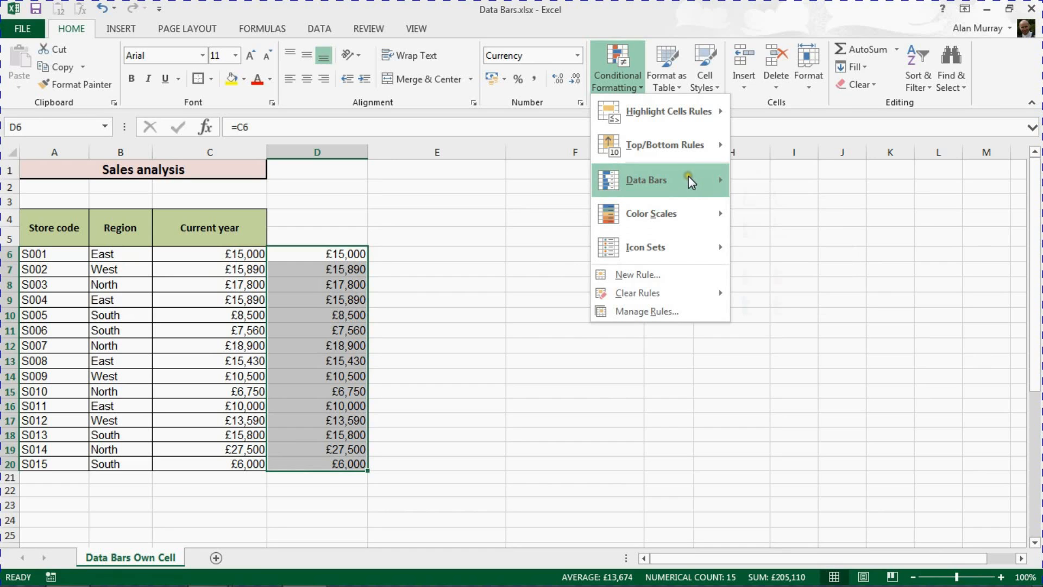
click(646, 180)
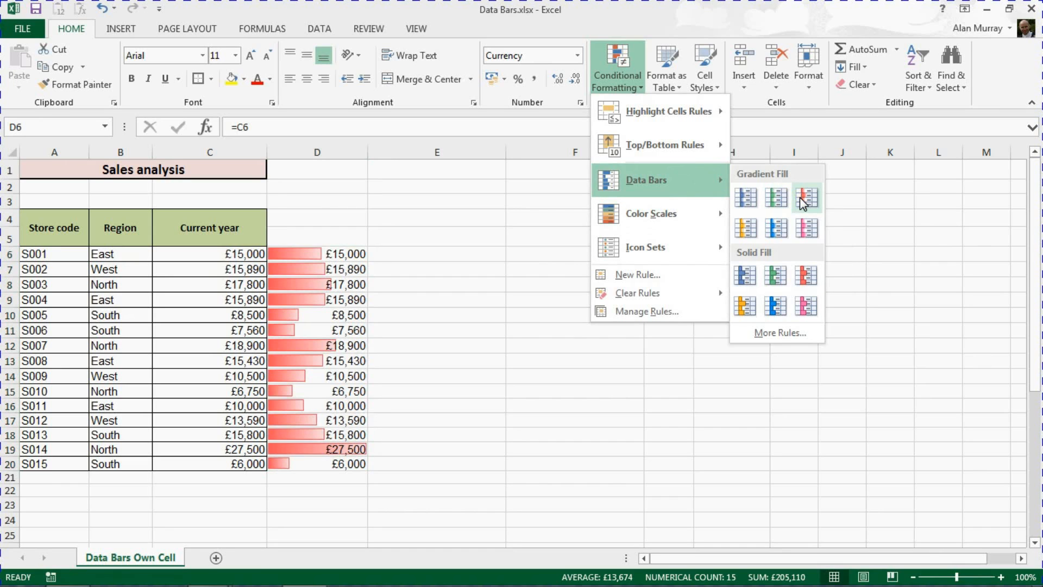
click(806, 197)
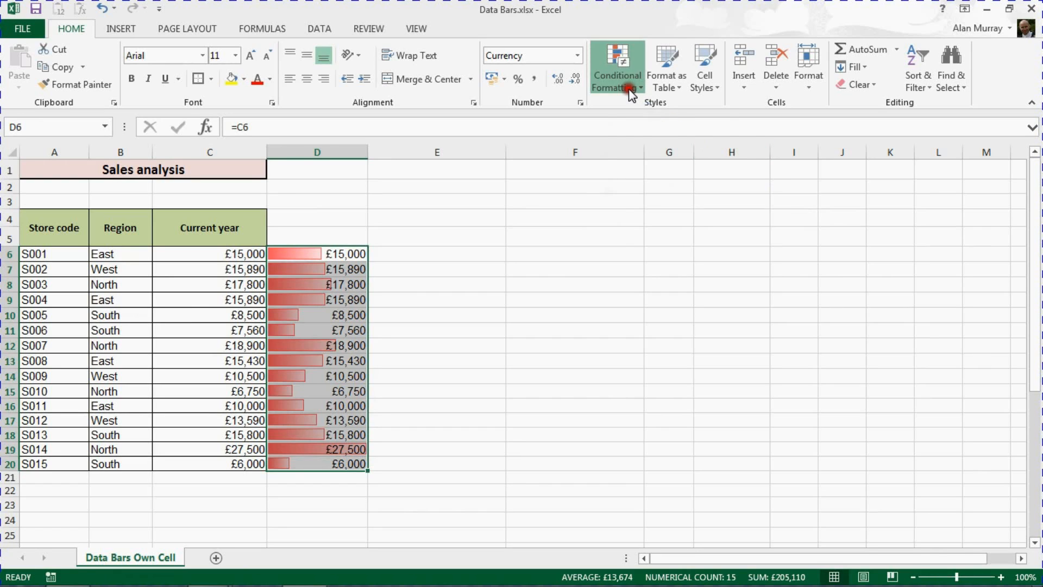
Edit the D6:D20 data bar rule to Show Bar Only, hiding the numbers
click(615, 67)
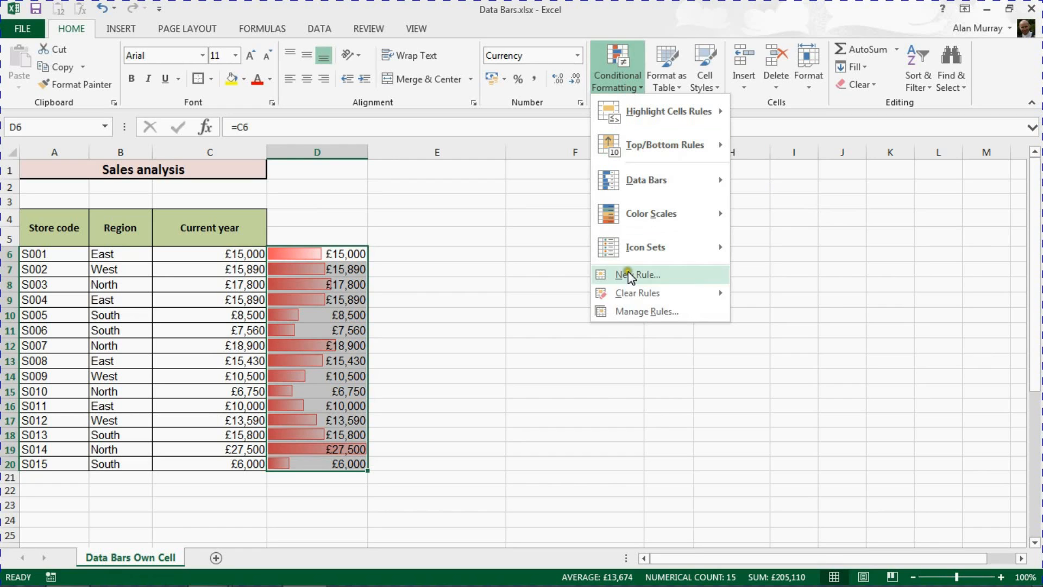
mouse_move(645, 311)
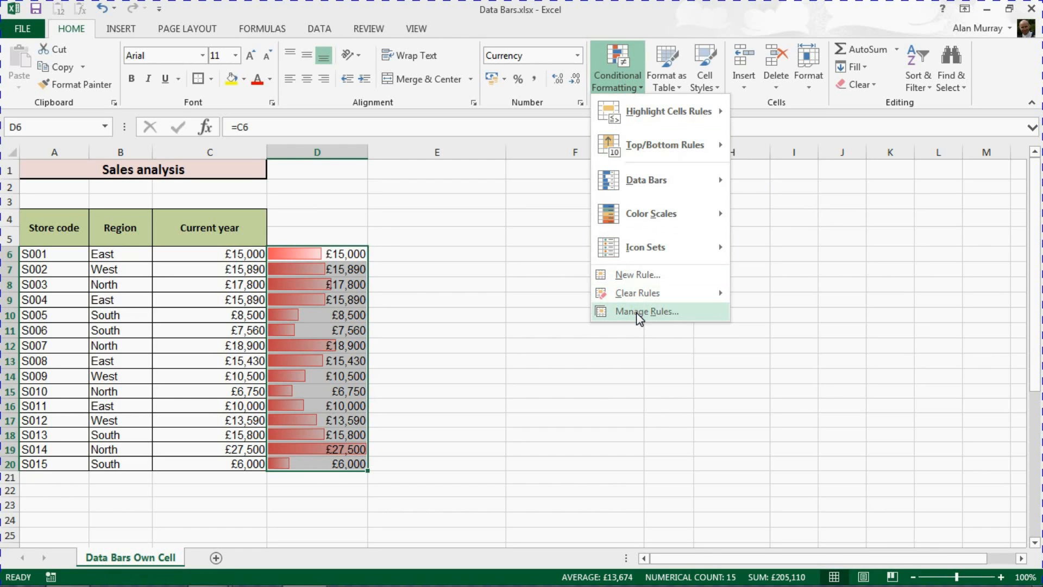
click(645, 311)
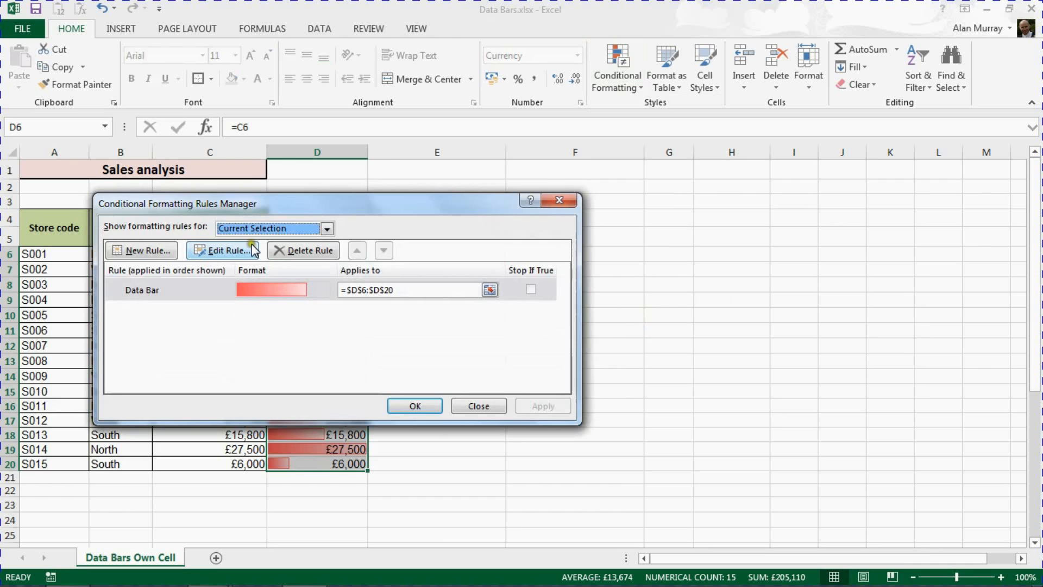
mouse_move(231, 261)
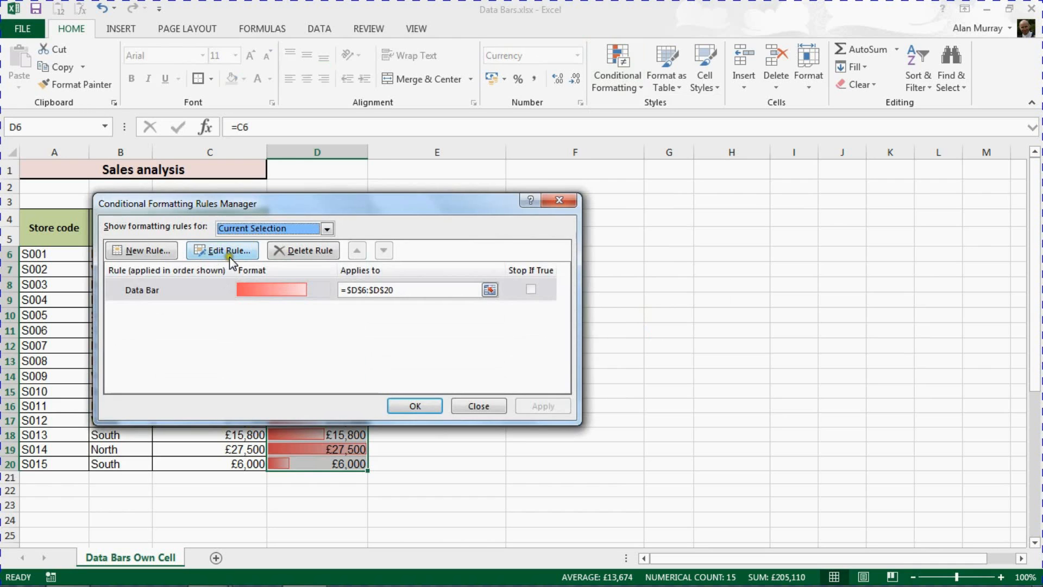
click(222, 250)
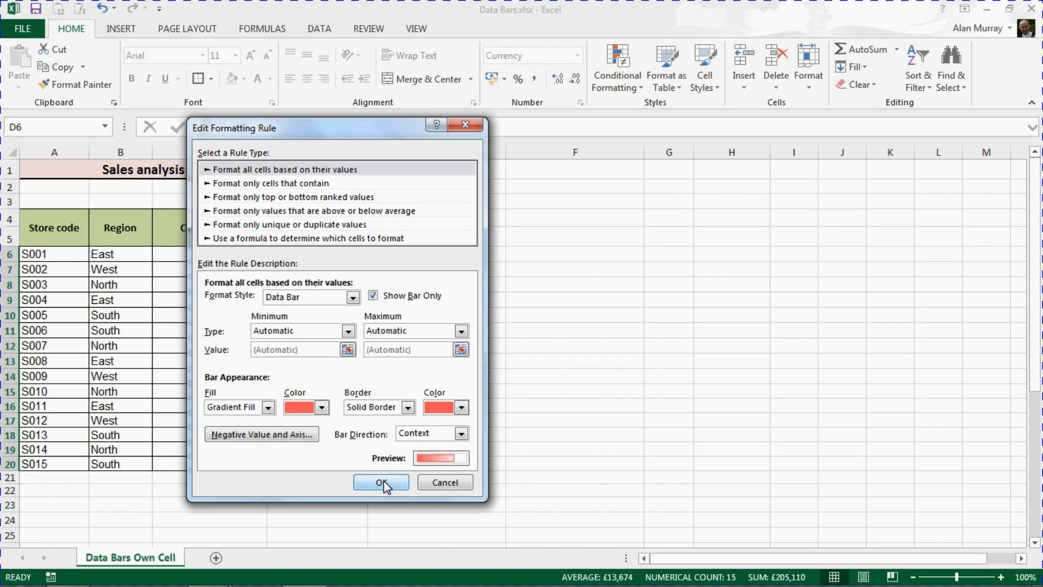
click(381, 482)
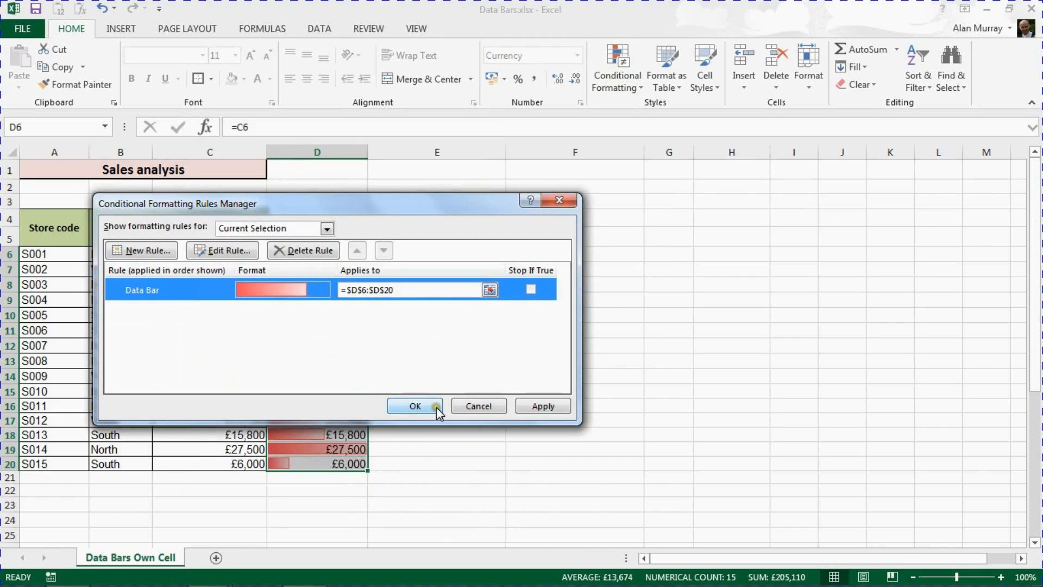
click(414, 406)
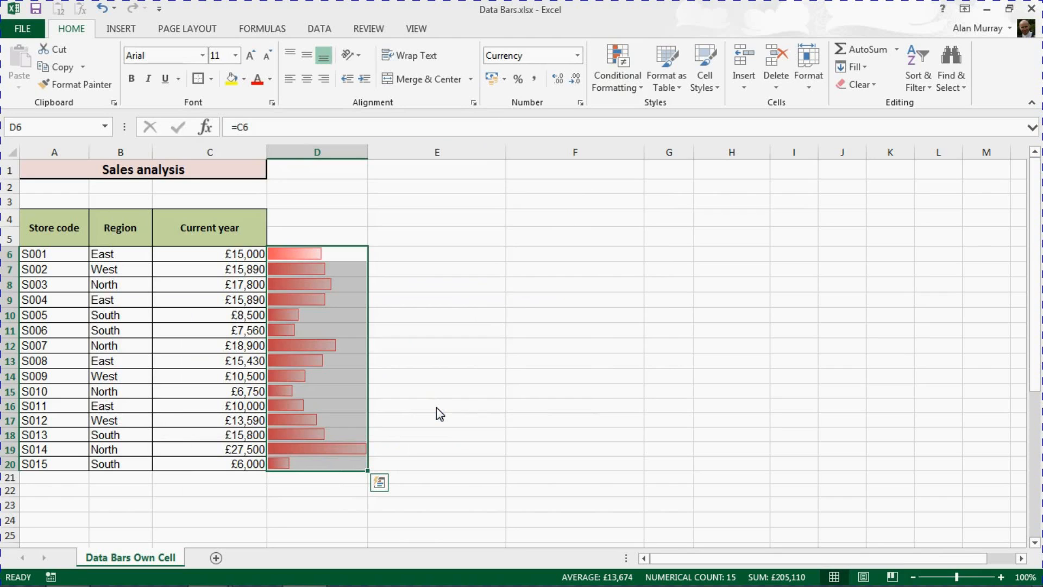
mouse_move(355, 204)
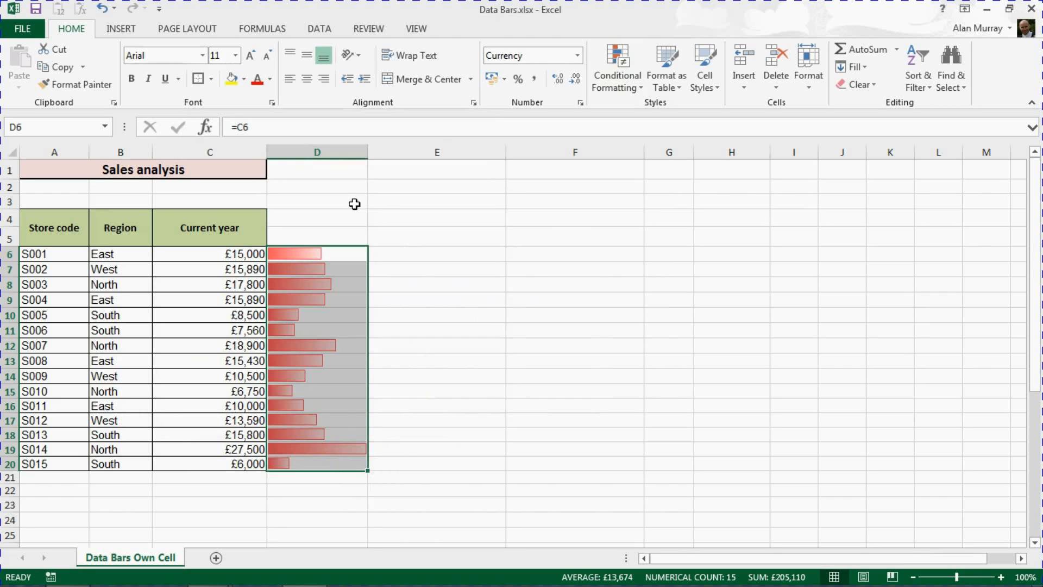
click(317, 201)
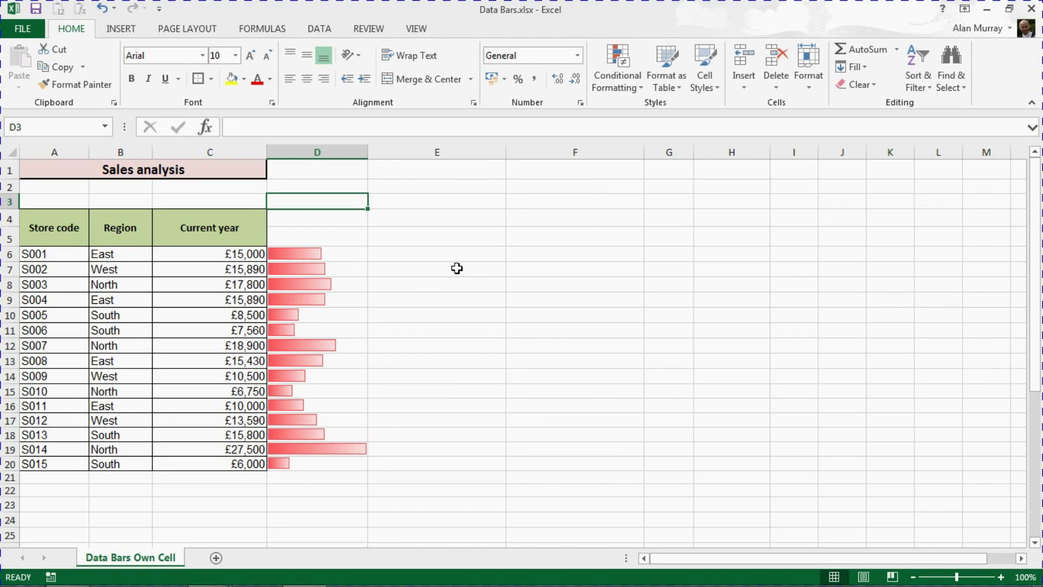
mouse_move(452, 268)
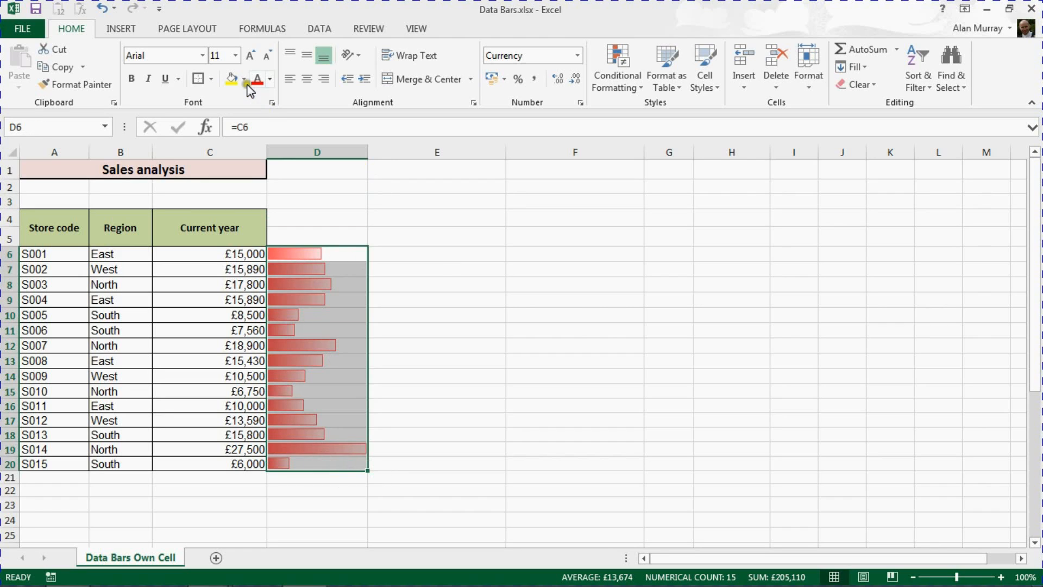
Fill D6:D20 with a tan theme colour, then deselect to view it
click(270, 78)
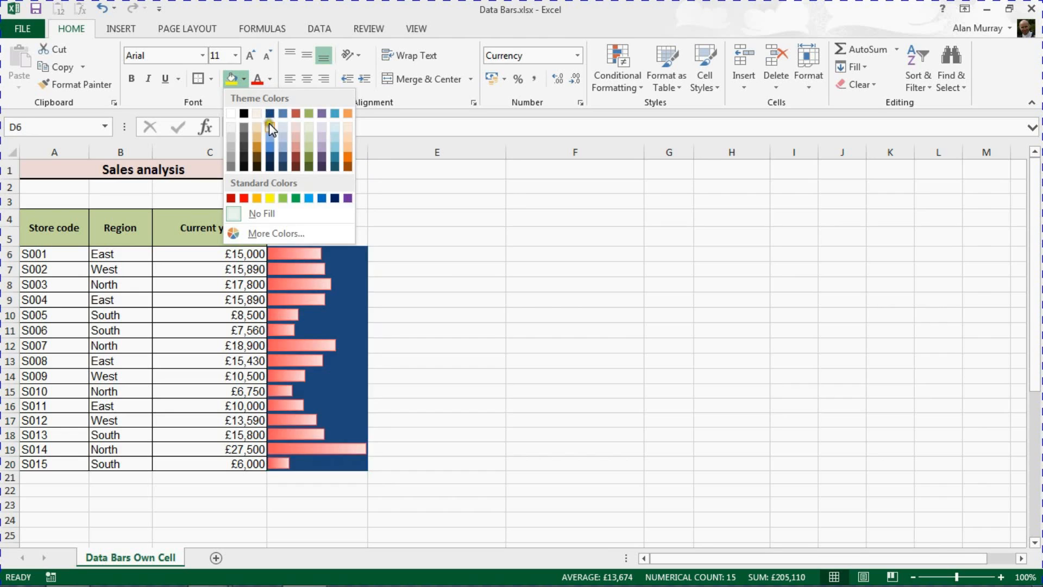
click(269, 125)
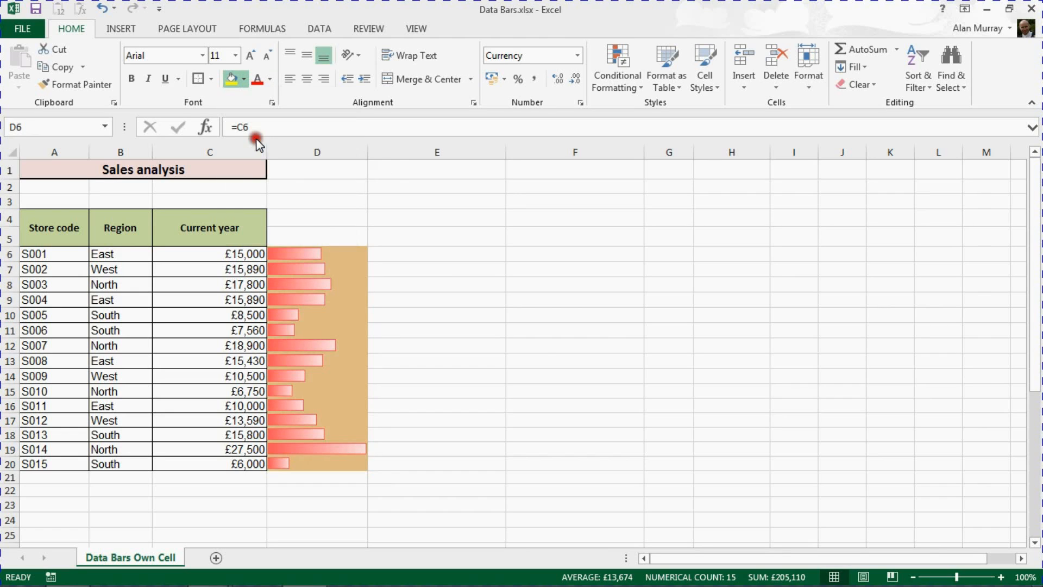
click(574, 361)
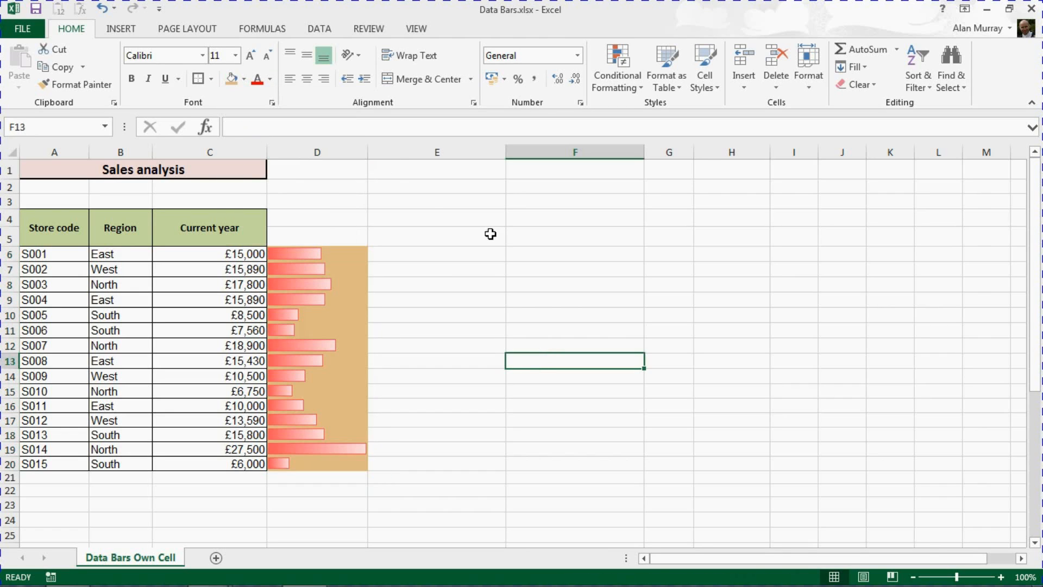
click(316, 187)
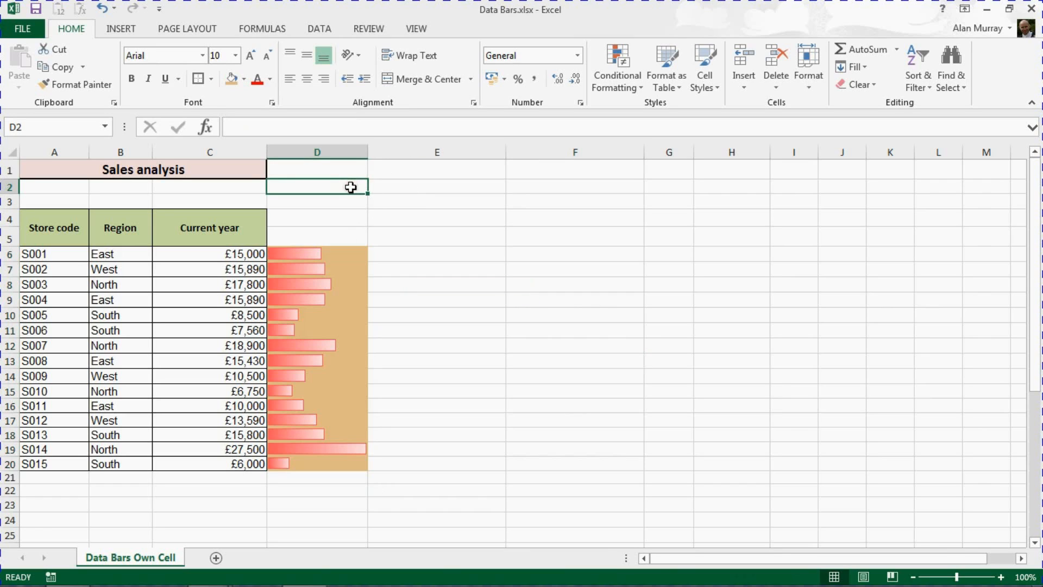